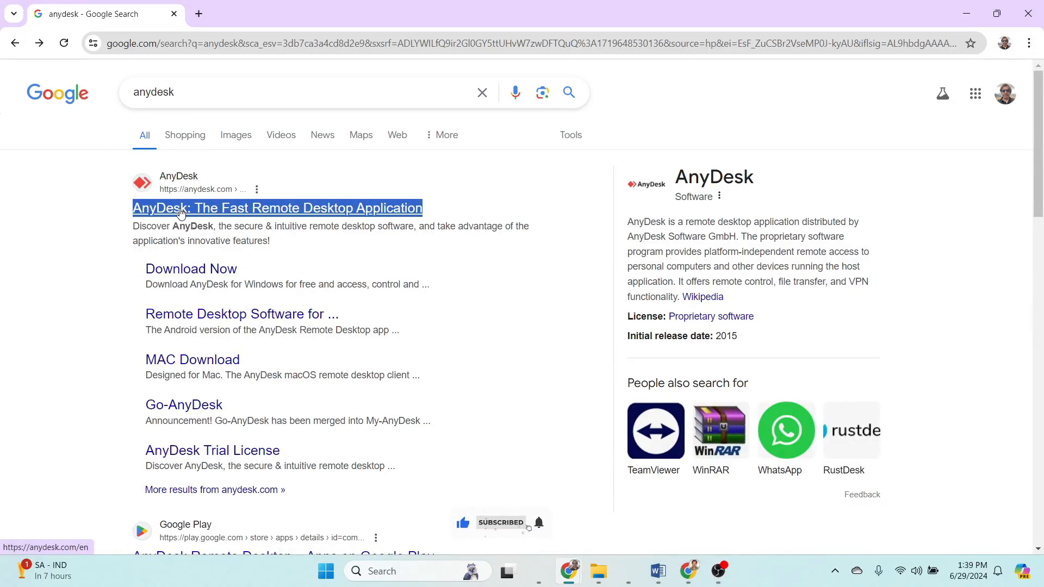
# - Follow the 'AnyDesk: The Fast Remote Desktop Application' result to the official homepage
pyautogui.click(278, 208)
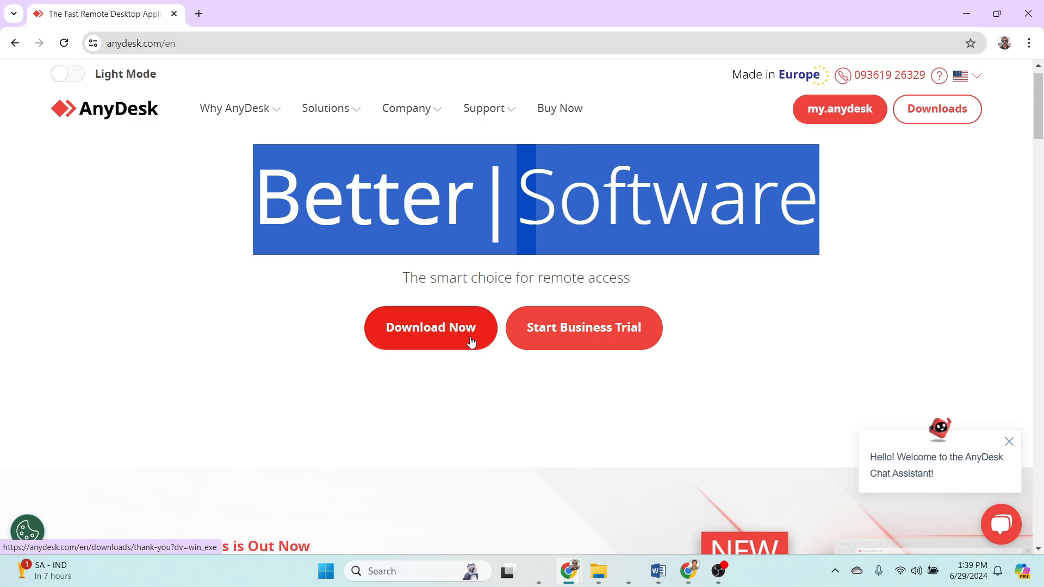
# - Download AnyDesk for Windows v8.0.10 via the homepage's Download Now offer
pyautogui.click(430, 327)
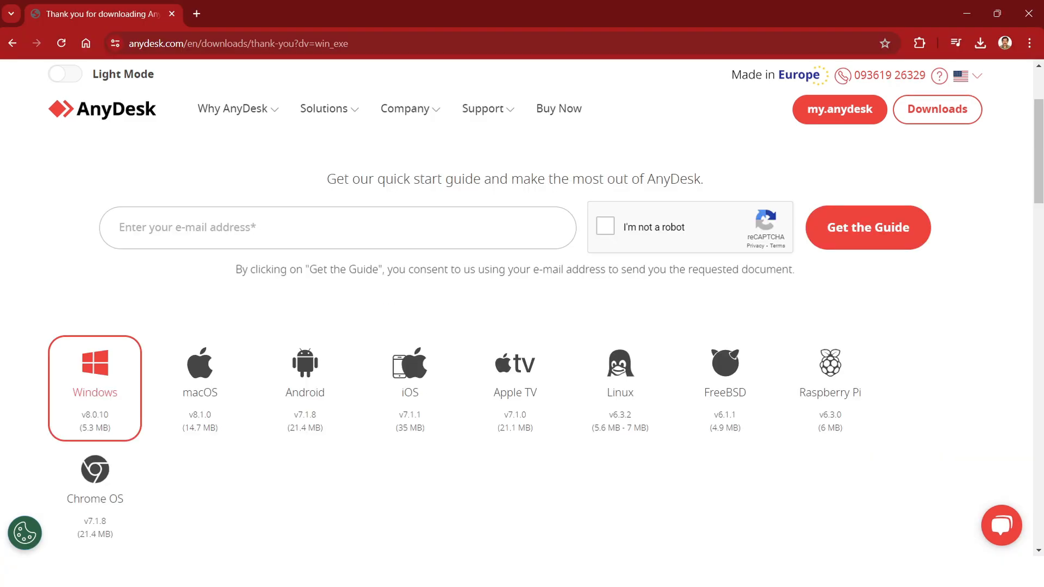
pyautogui.click(410, 373)
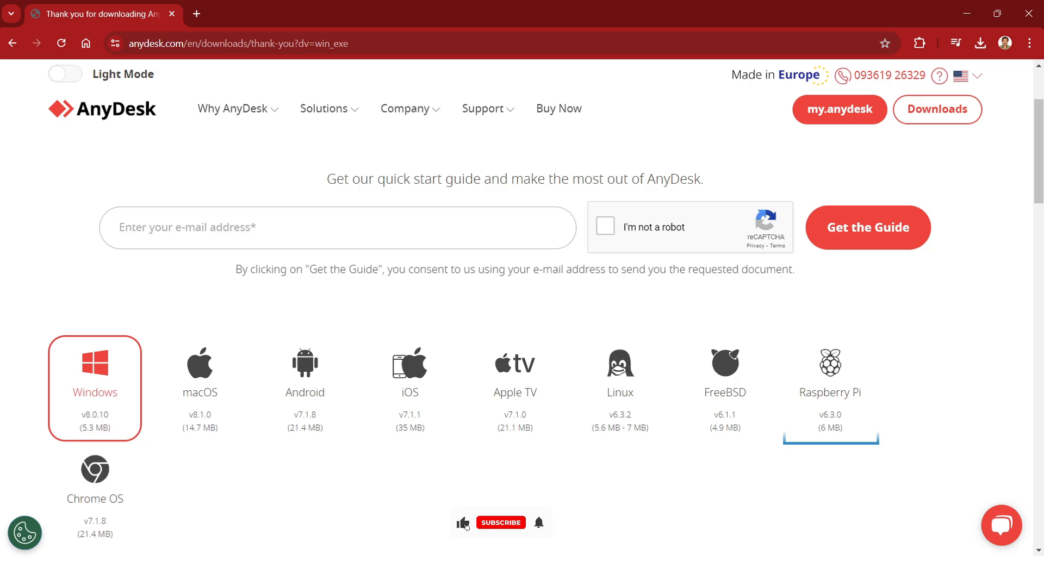
pyautogui.click(979, 42)
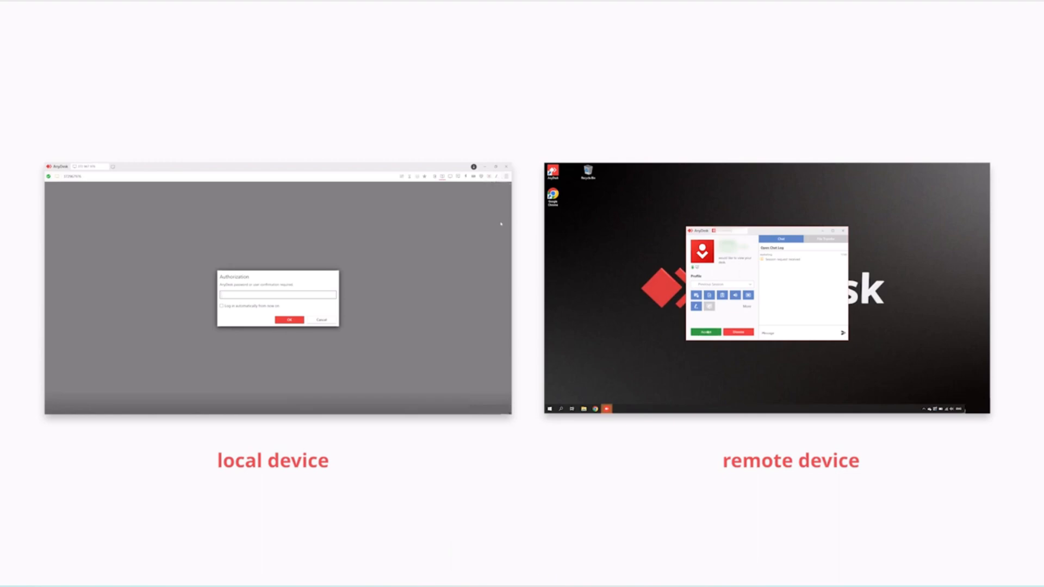
# - Accept the session request on the remote device so the two devices connect
pyautogui.click(704, 332)
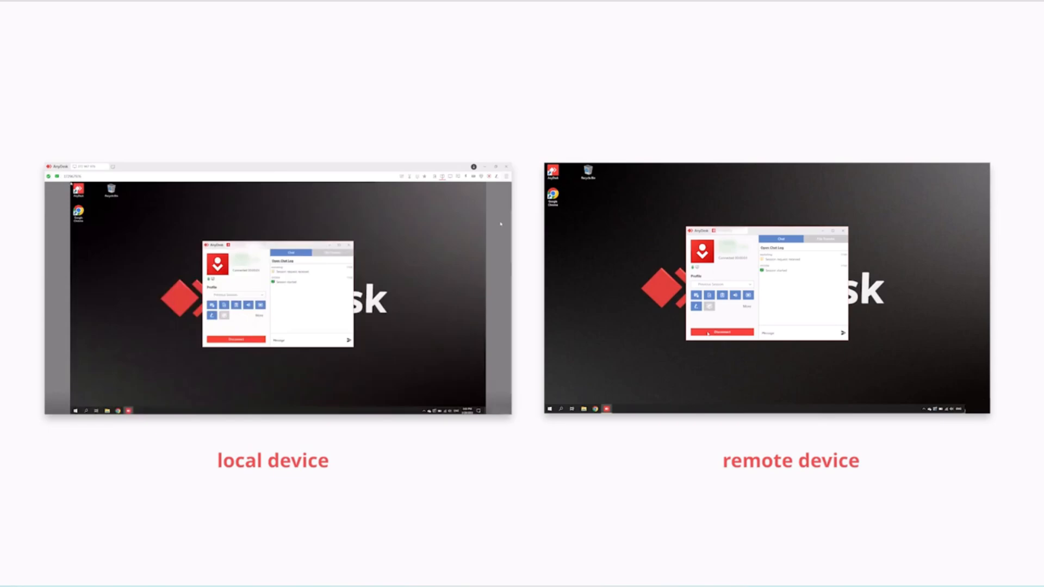
pyautogui.click(236, 340)
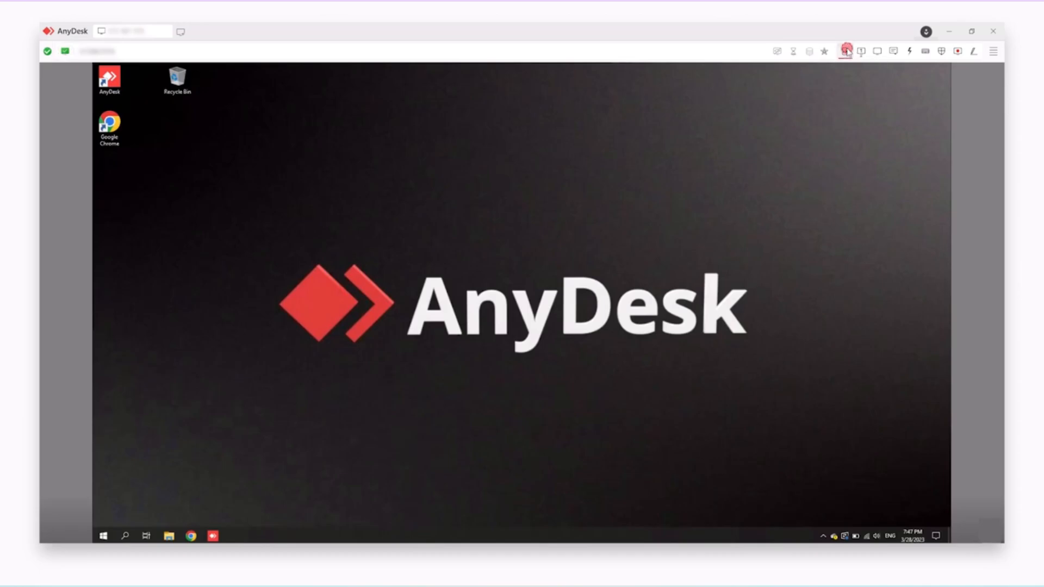
# - Transfer the remote Onboarding folder into this device's AnyDesk documents folder
pyautogui.click(844, 51)
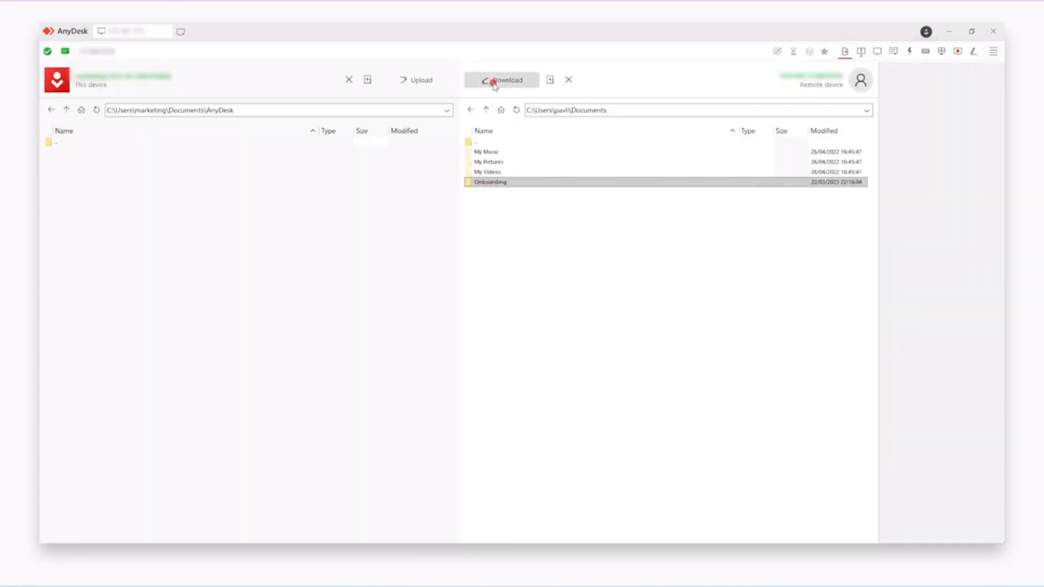
pyautogui.click(506, 79)
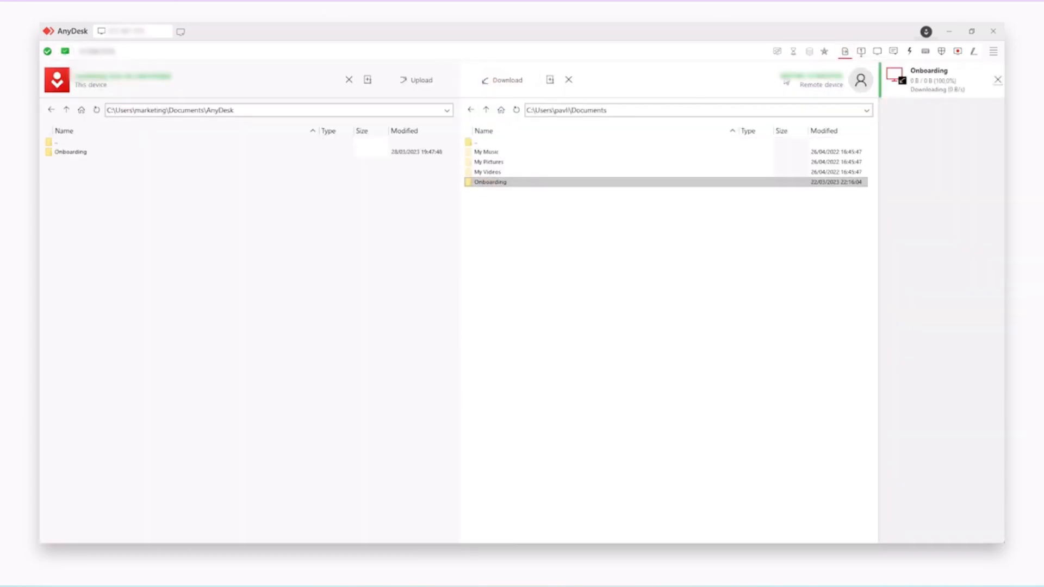
pyautogui.click(165, 30)
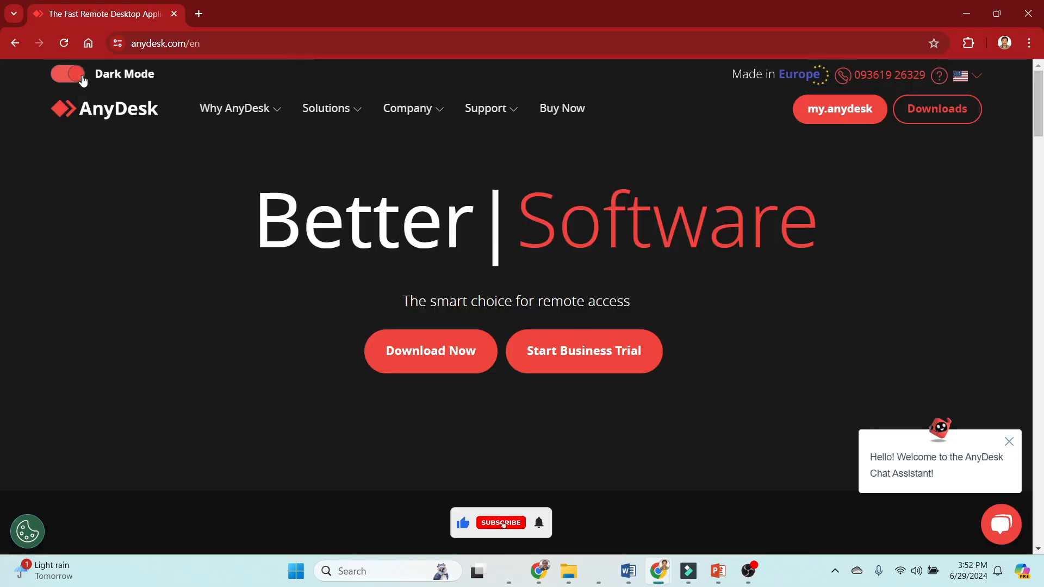
# - Switch the site from dark to light mode and go to the Features page
pyautogui.click(67, 74)
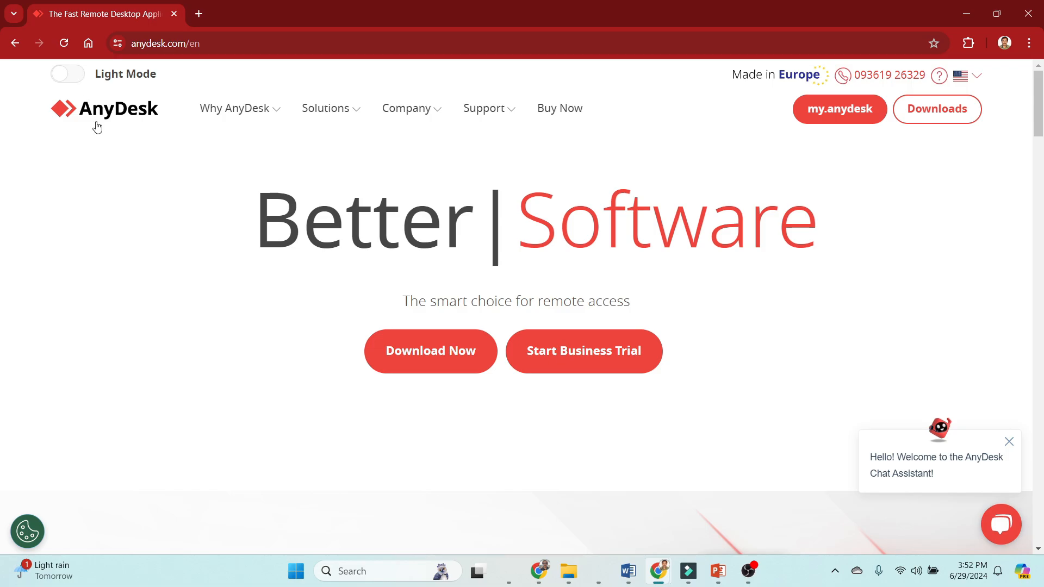
pyautogui.click(234, 108)
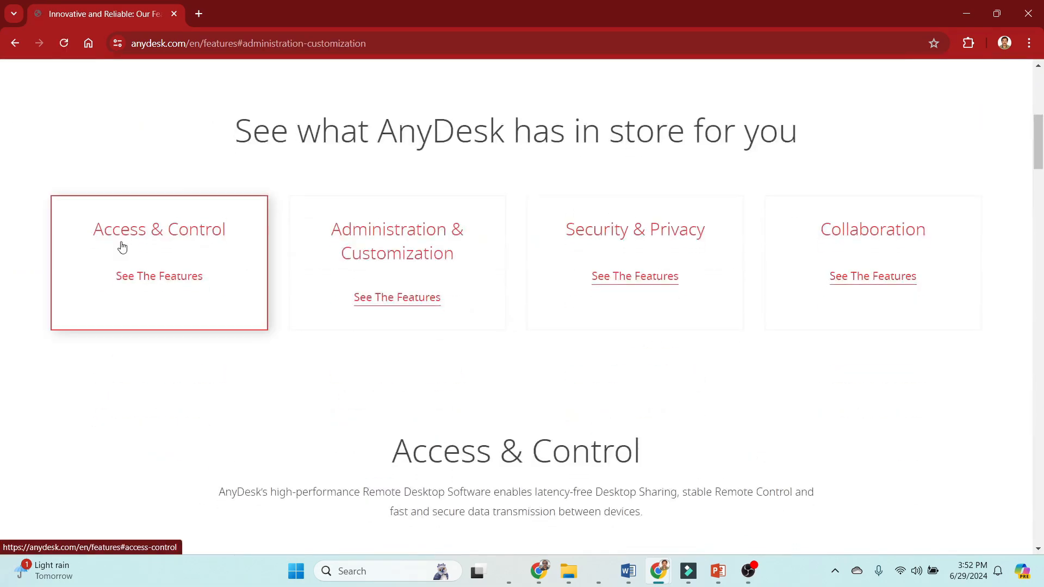
# - Browse the Access & Control, Administration & Customization and Security & Privacy carousels down to the footer
pyautogui.scroll(-3)
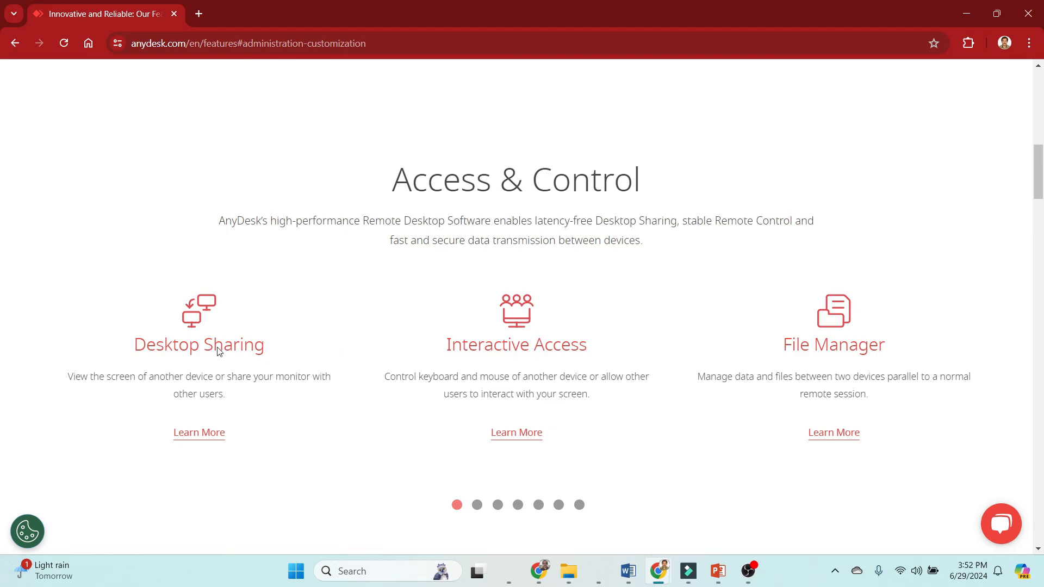
pyautogui.scroll(-3)
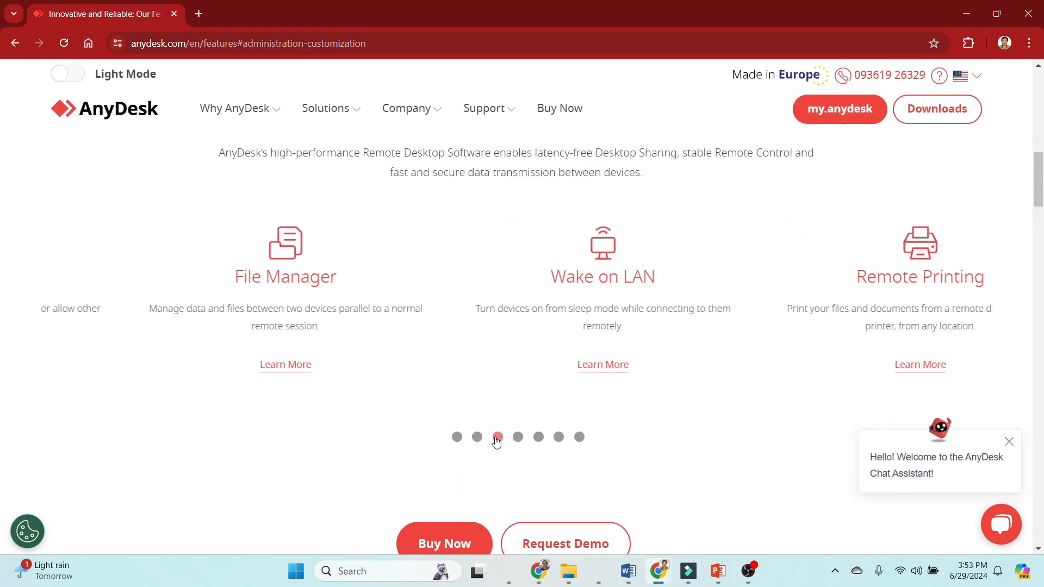
pyautogui.click(558, 437)
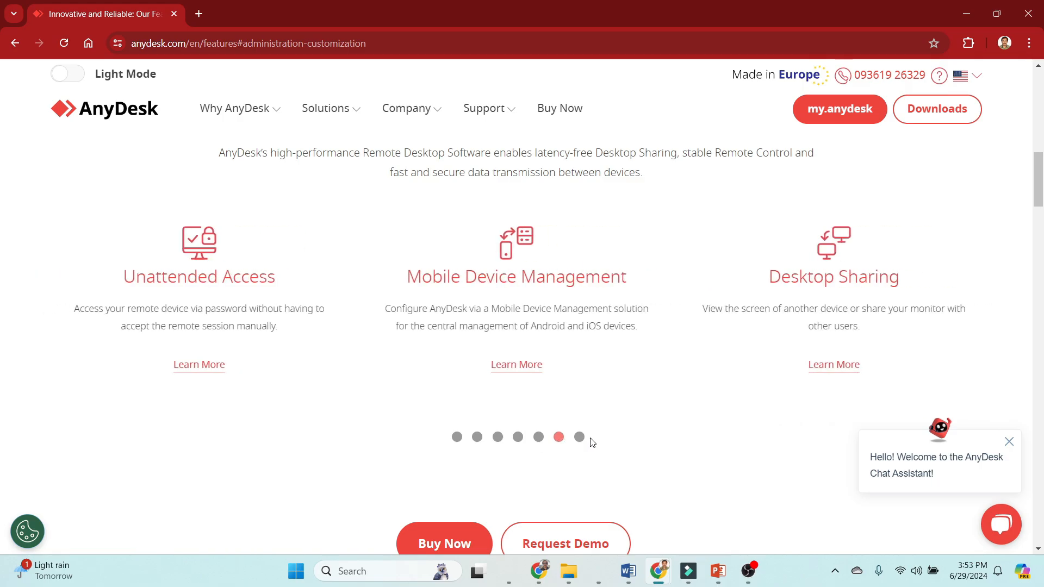
pyautogui.scroll(-3)
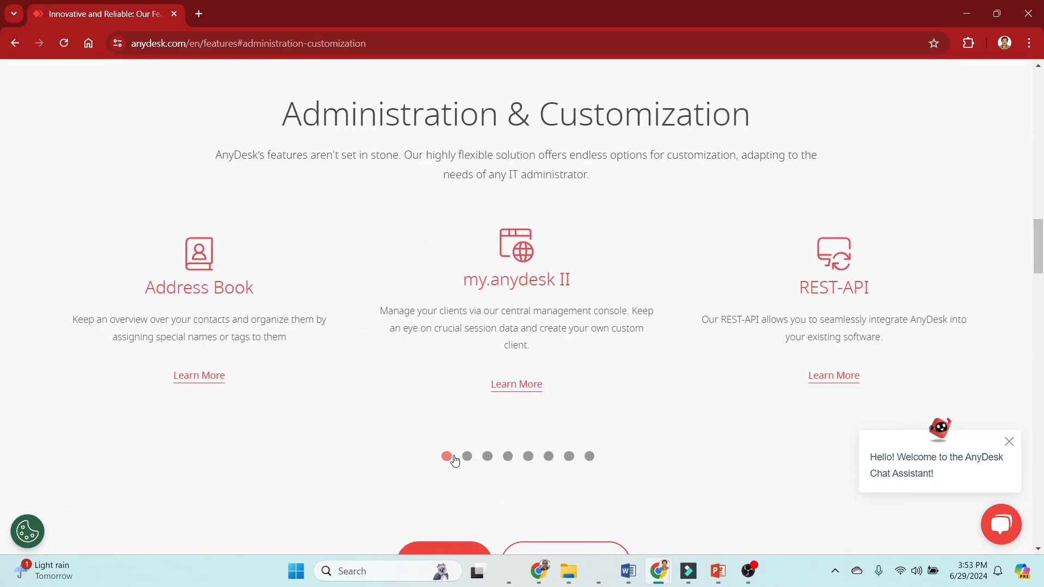
pyautogui.click(528, 456)
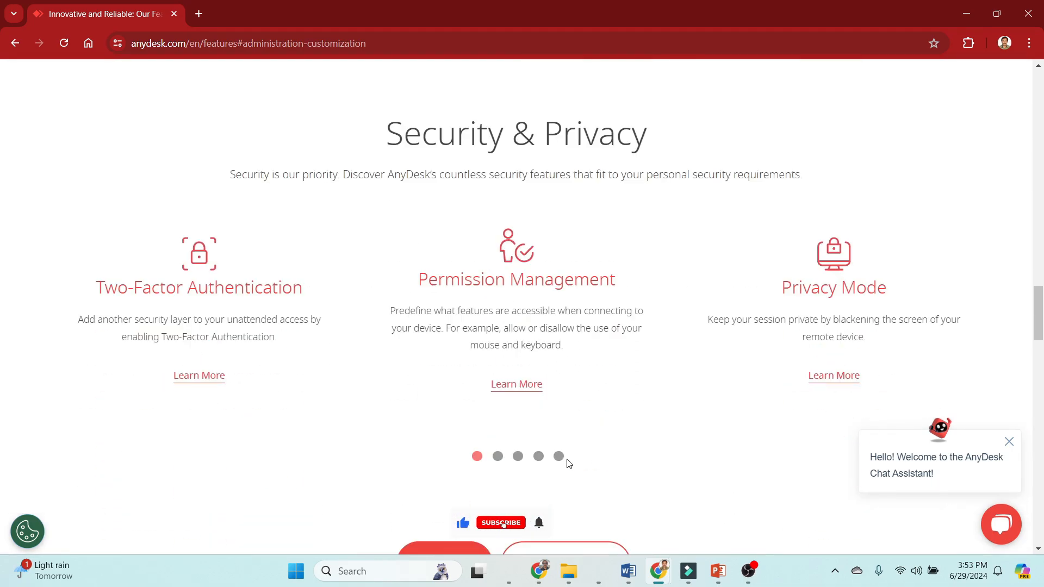
pyautogui.click(538, 457)
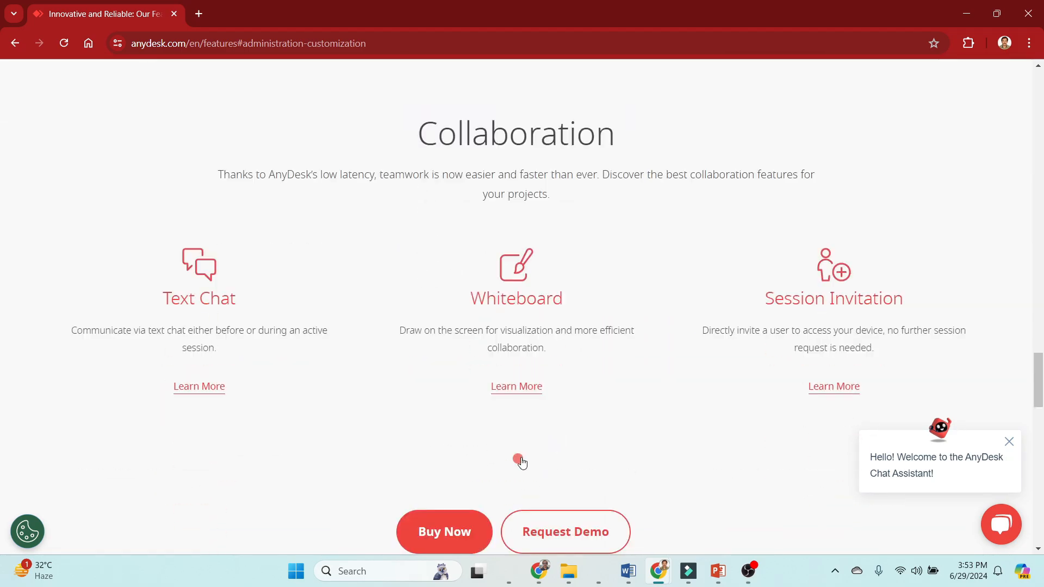
pyautogui.scroll(-3)
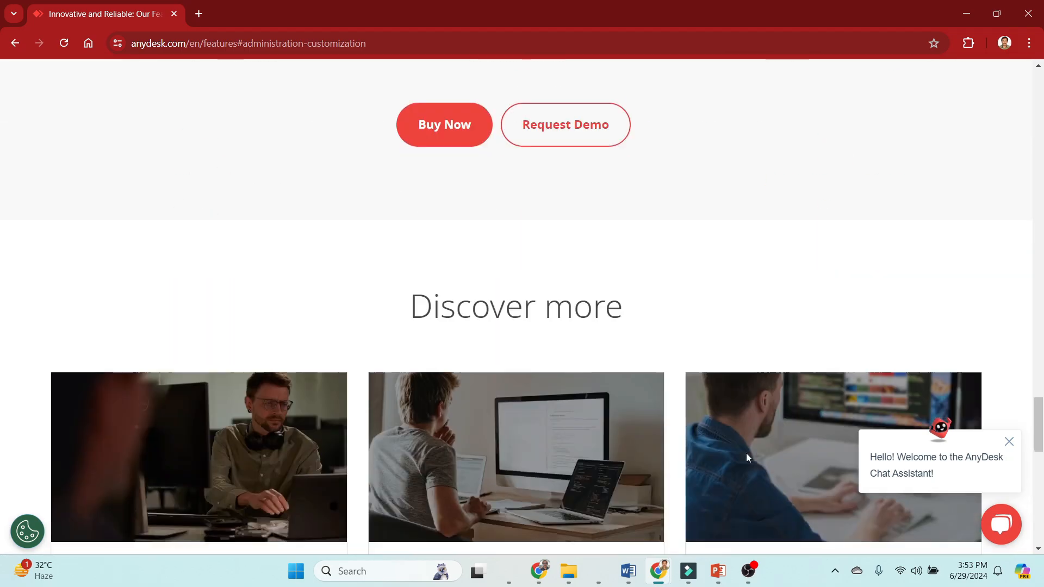
pyautogui.scroll(-3)
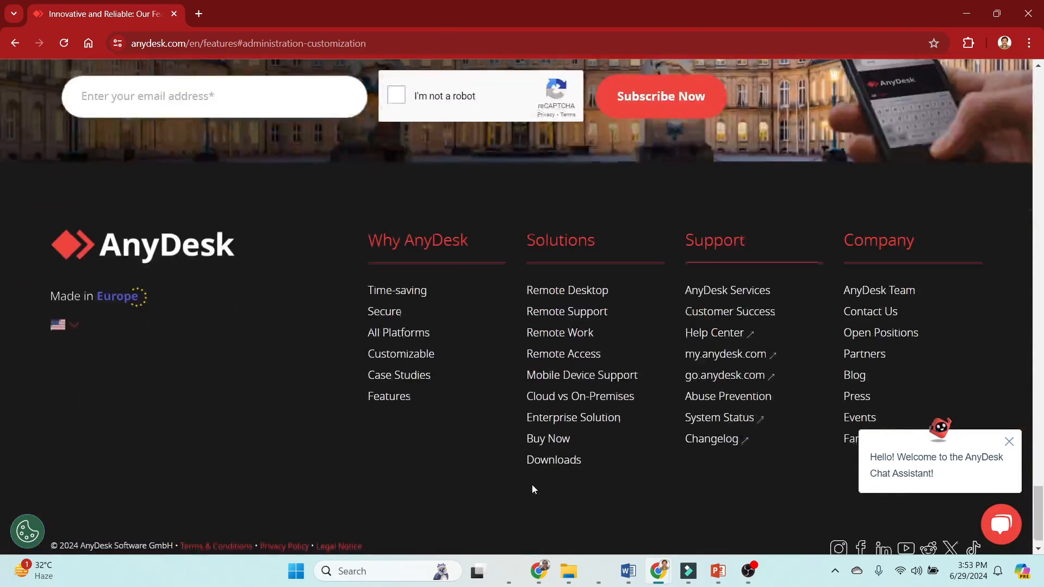